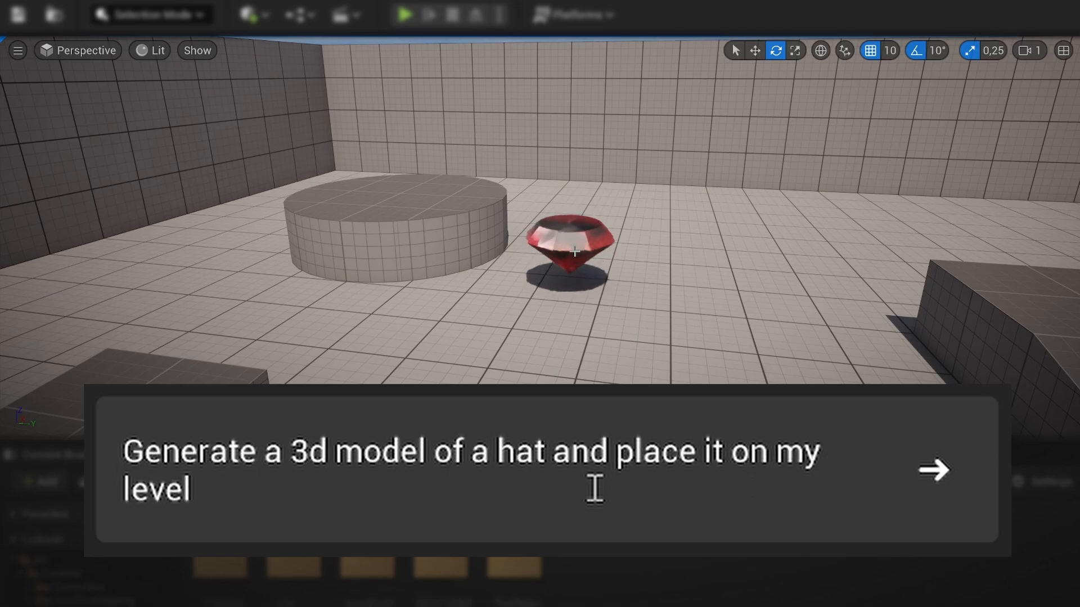
# Step: Browse the editor, then dock the signed-in Ludus AI chat beside the Outliner
pyautogui.click(935, 472)
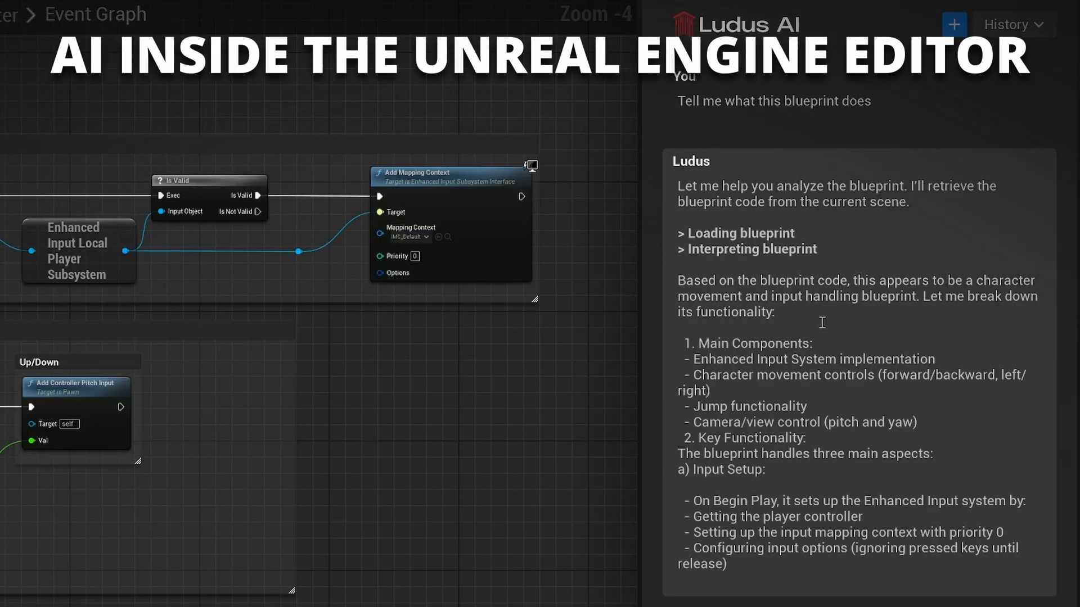
pyautogui.scroll(-3)
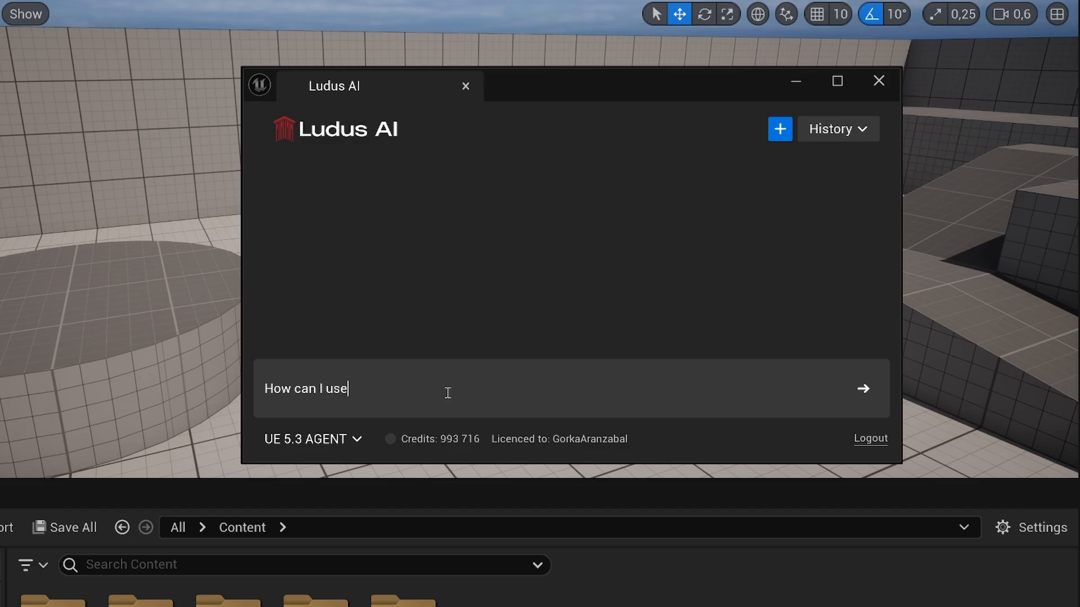
pyautogui.click(863, 389)
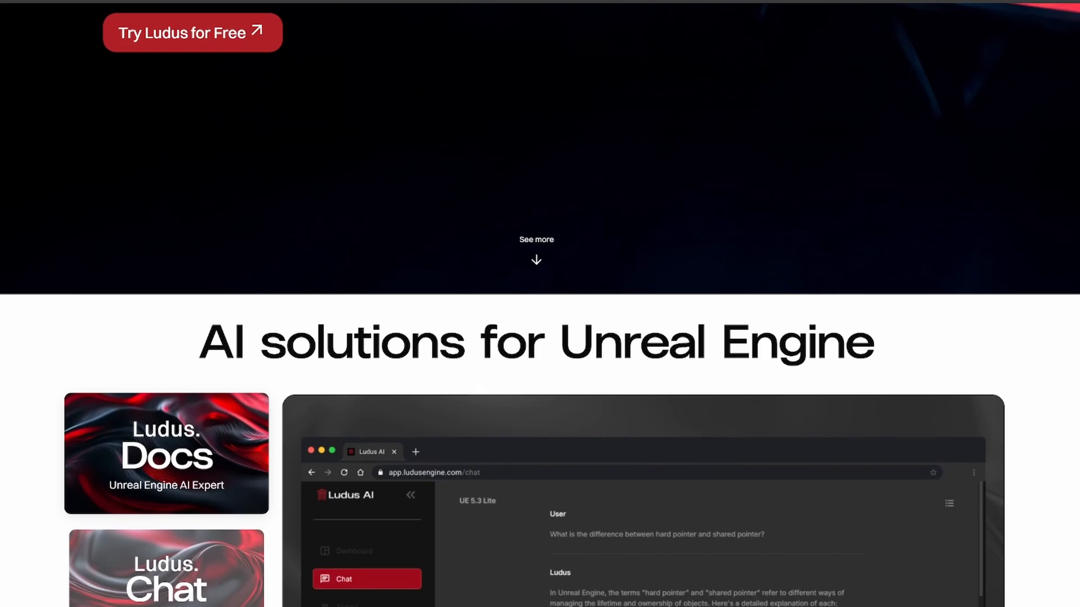
pyautogui.scroll(-3)
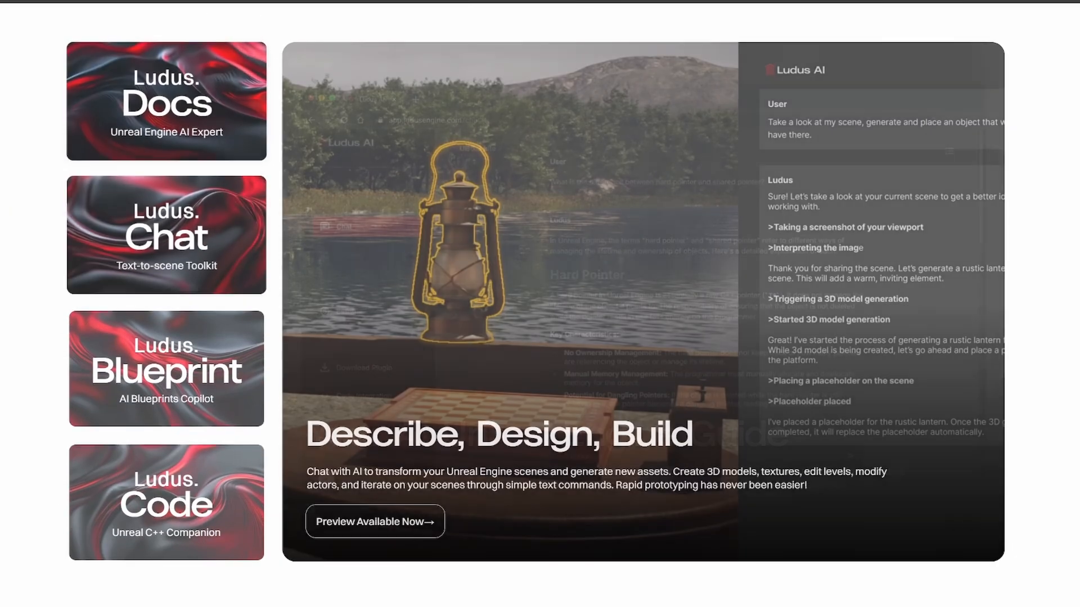
pyautogui.click(166, 368)
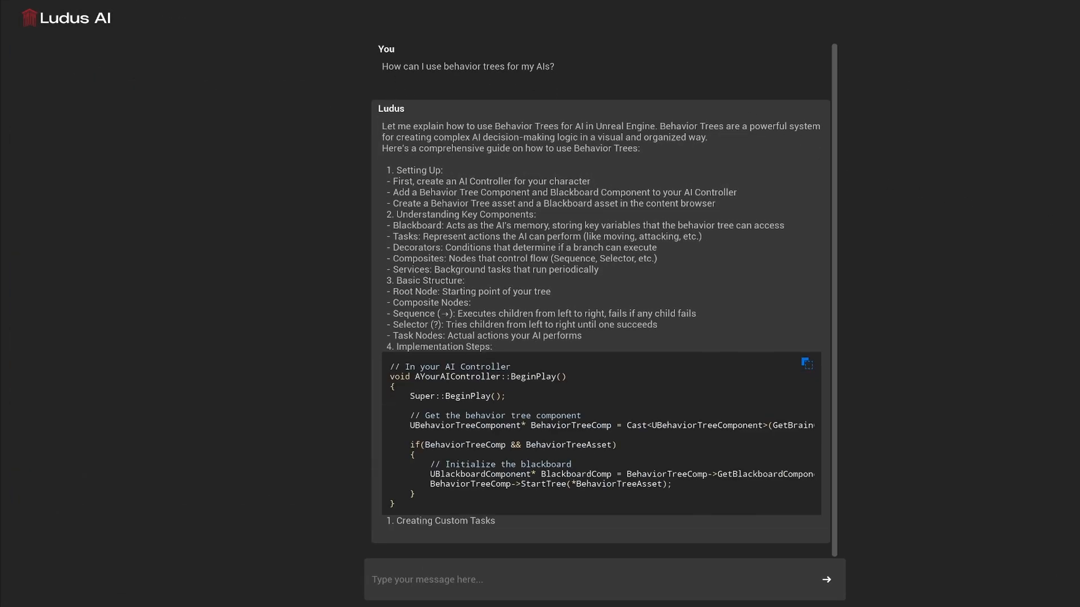
pyautogui.scroll(-3)
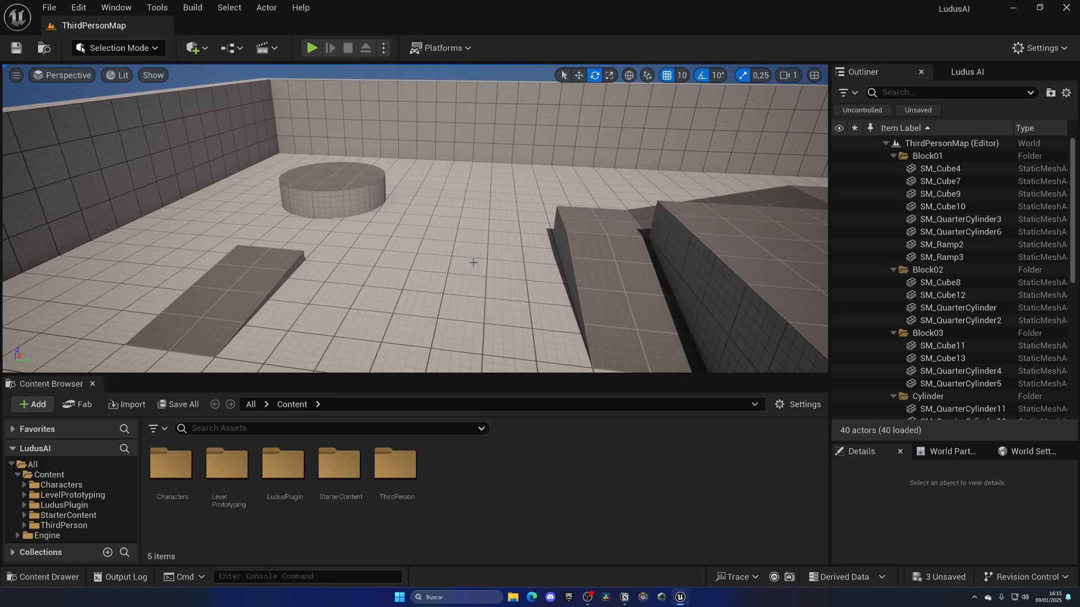
pyautogui.click(158, 7)
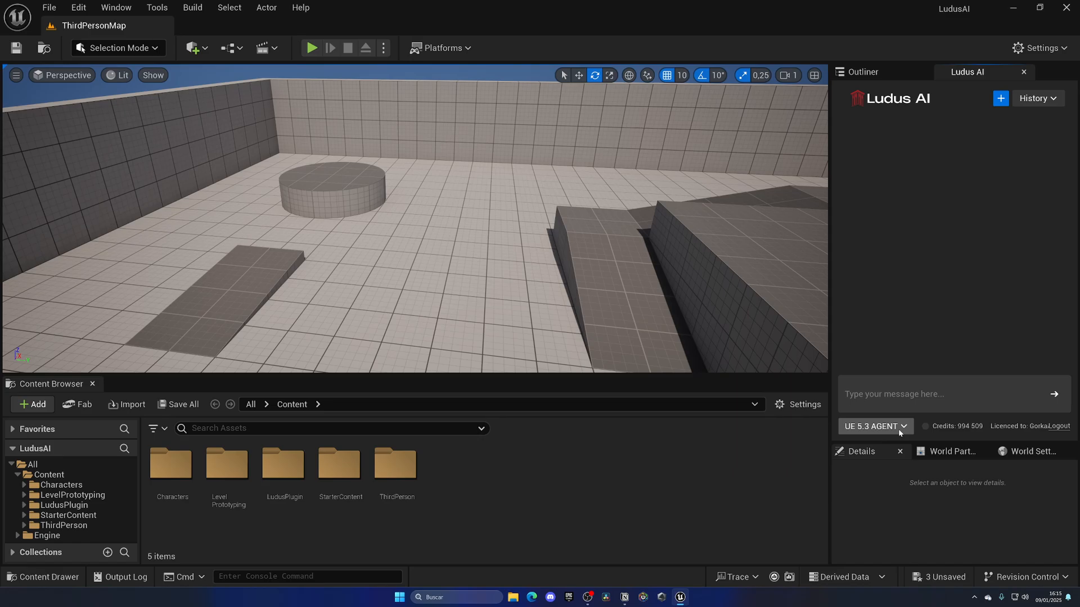
# Step: Type 'Generate a 3d model of a hat and place it on my level' into Ludus AI
pyautogui.click(939, 395)
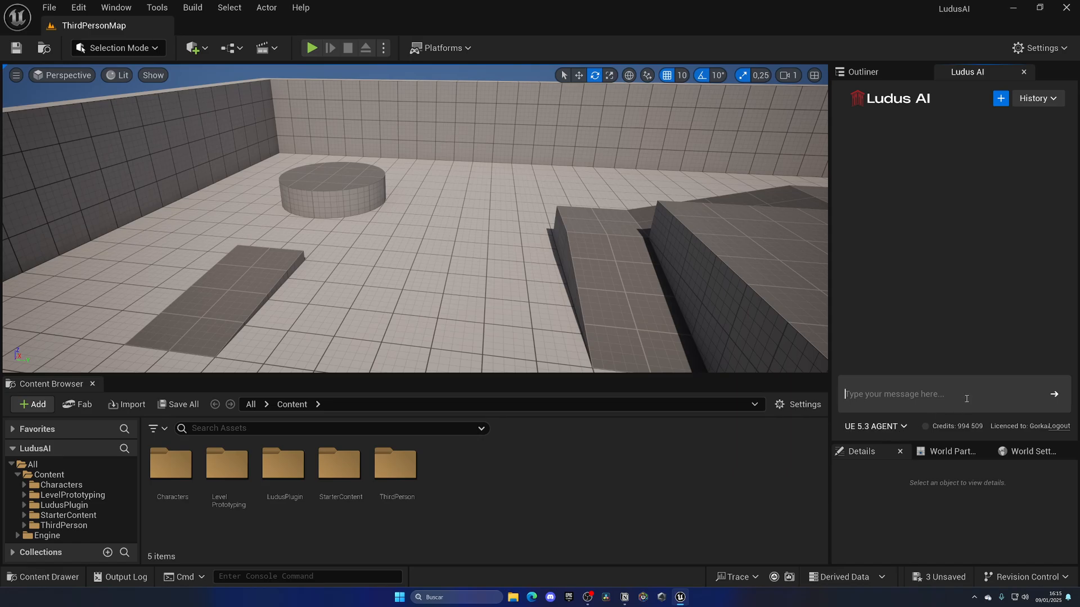
pyautogui.write('Generate a 3d model of a hat')
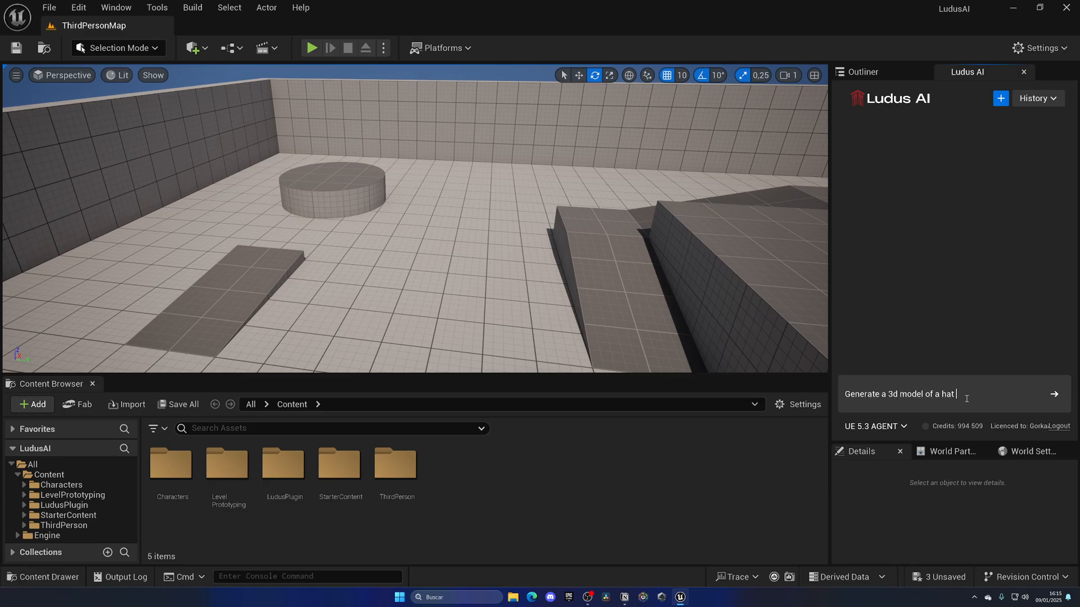
pyautogui.write('and place it on')
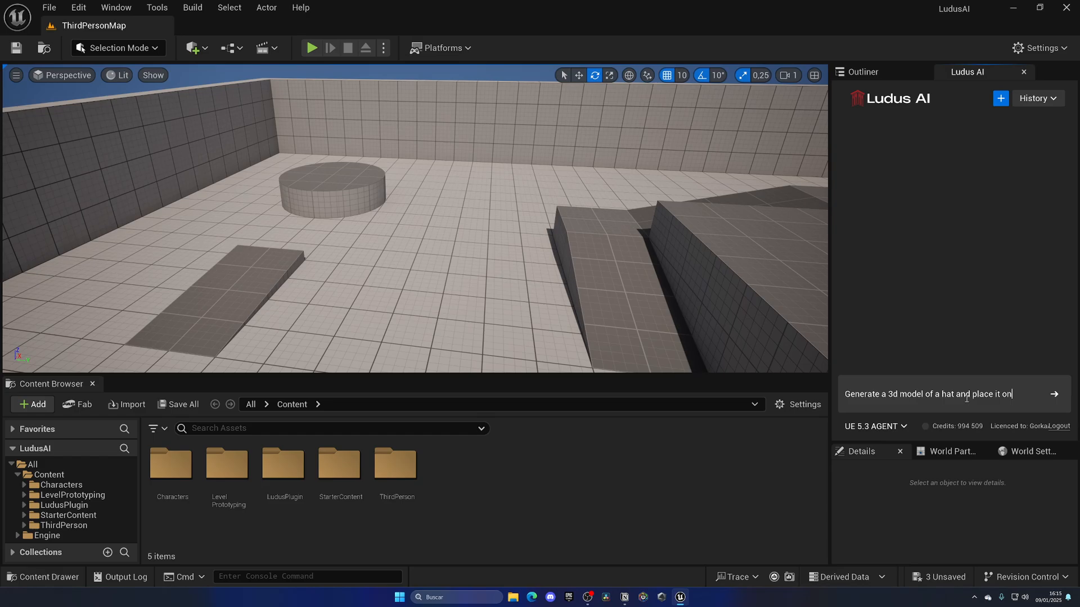
pyautogui.write('my level')
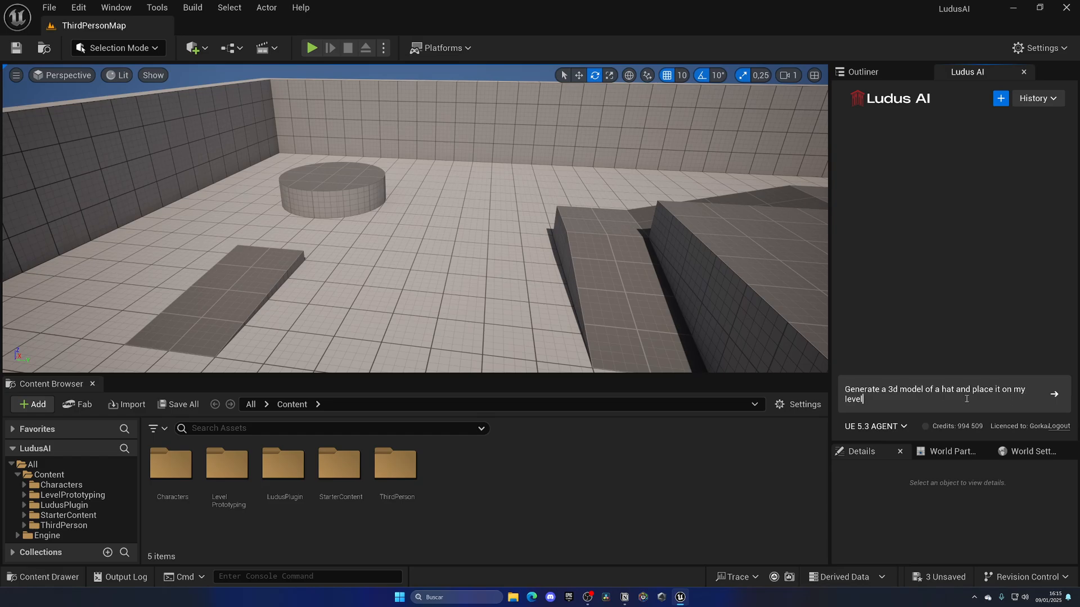
# Step: Send the hat request and let the generated hat replace the placeholder gem
pyautogui.click(1054, 394)
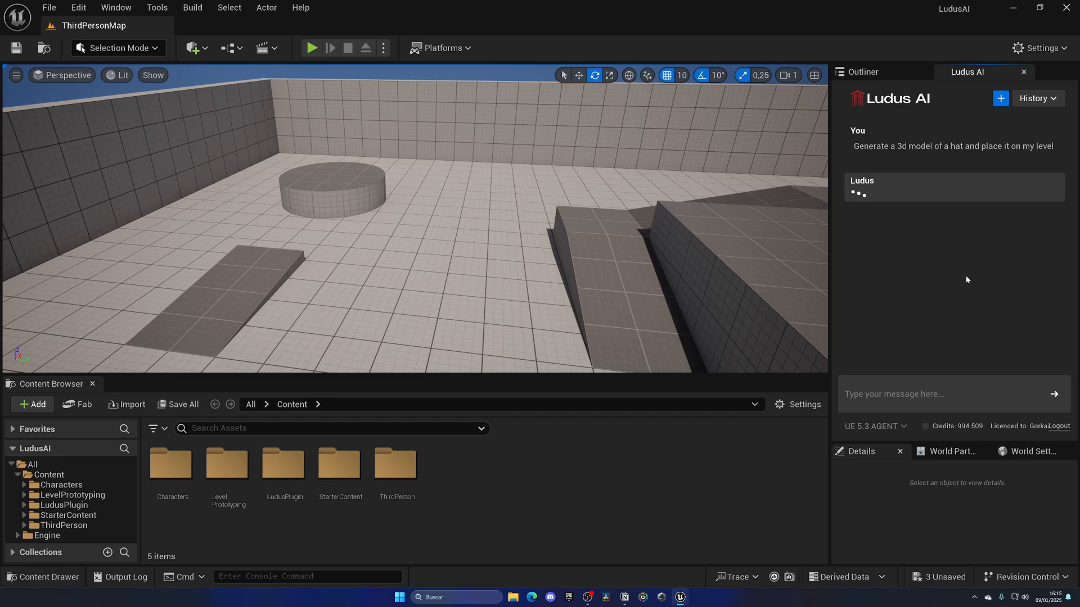
pyautogui.moveTo(405, 267)
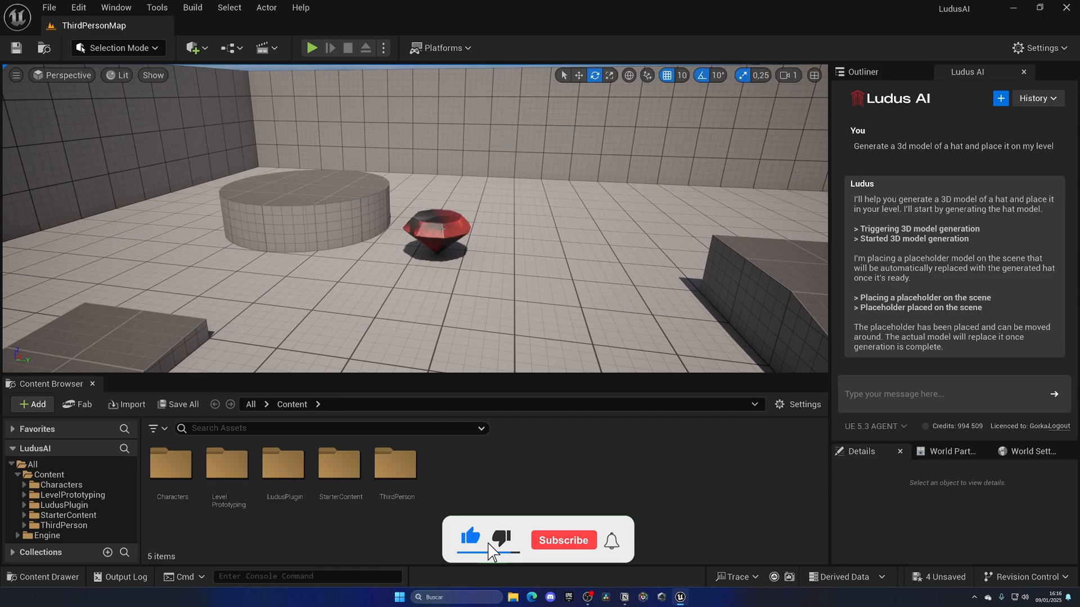
pyautogui.click(564, 541)
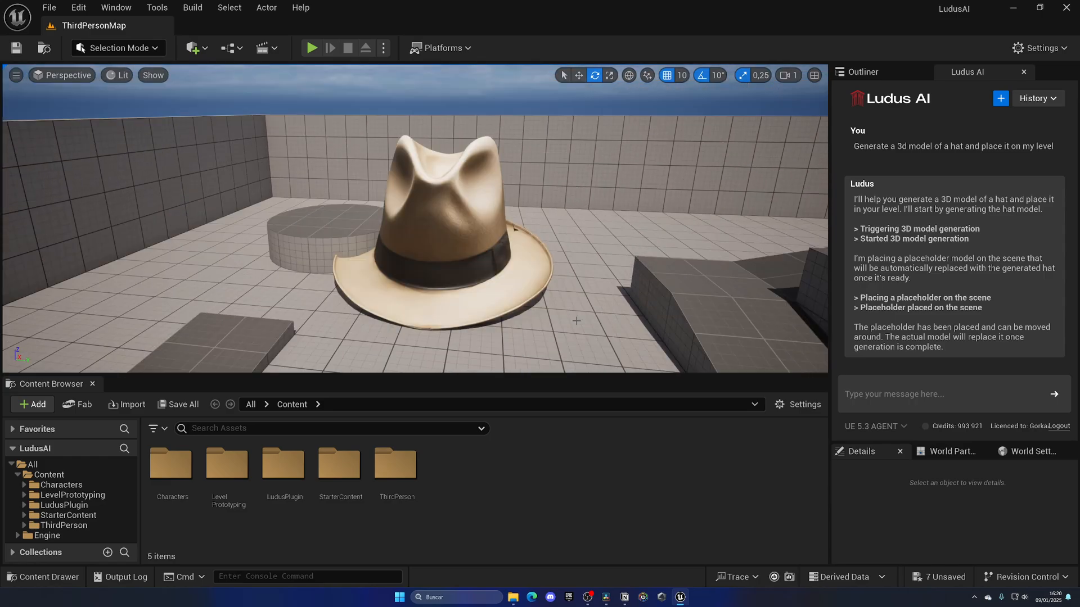
# Step: Select the generated fedora and open the ThirdPerson Blueprints folder in the Content Browser
pyautogui.click(469, 221)
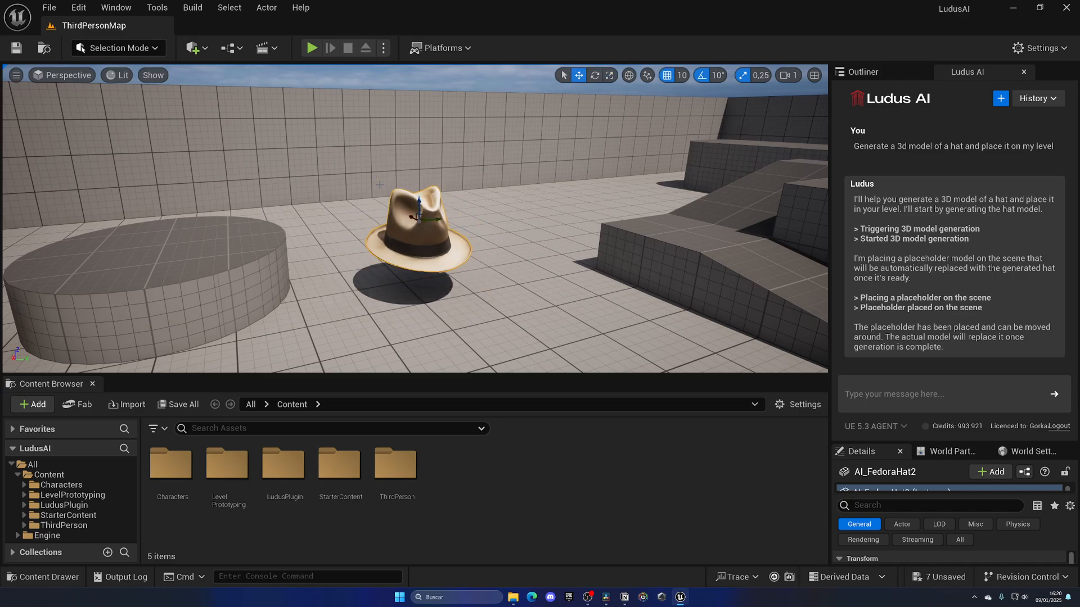
pyautogui.click(313, 47)
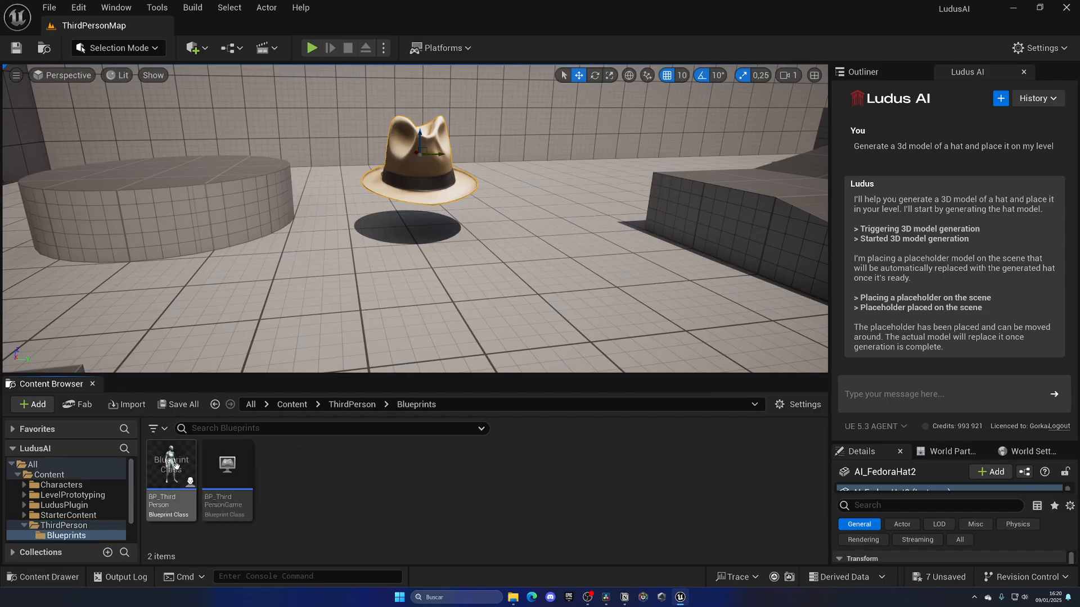
# Step: Open BP_ThirdPersonCharacter and attach an AI_FedoraHat2 Hat component to the head socket
pyautogui.doubleClick(171, 464)
pyautogui.write('head')
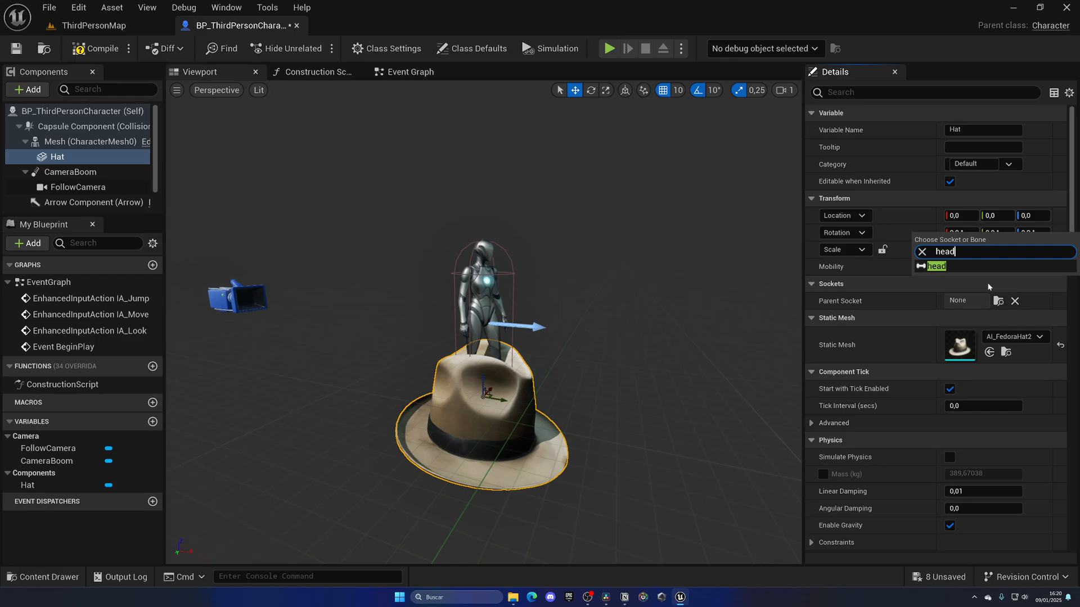
pyautogui.click(936, 266)
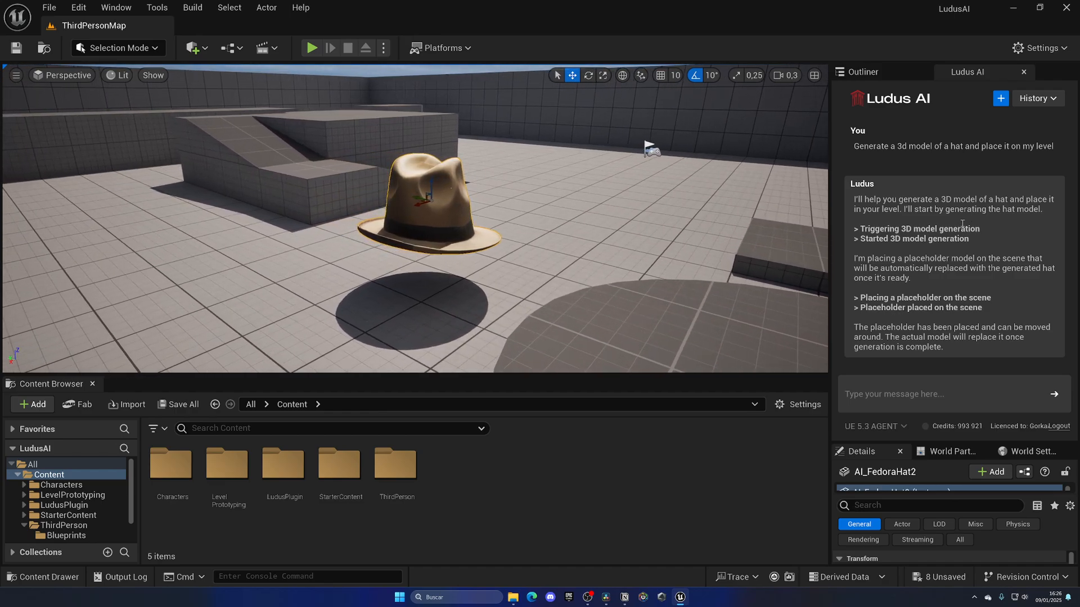
pyautogui.moveTo(906, 150)
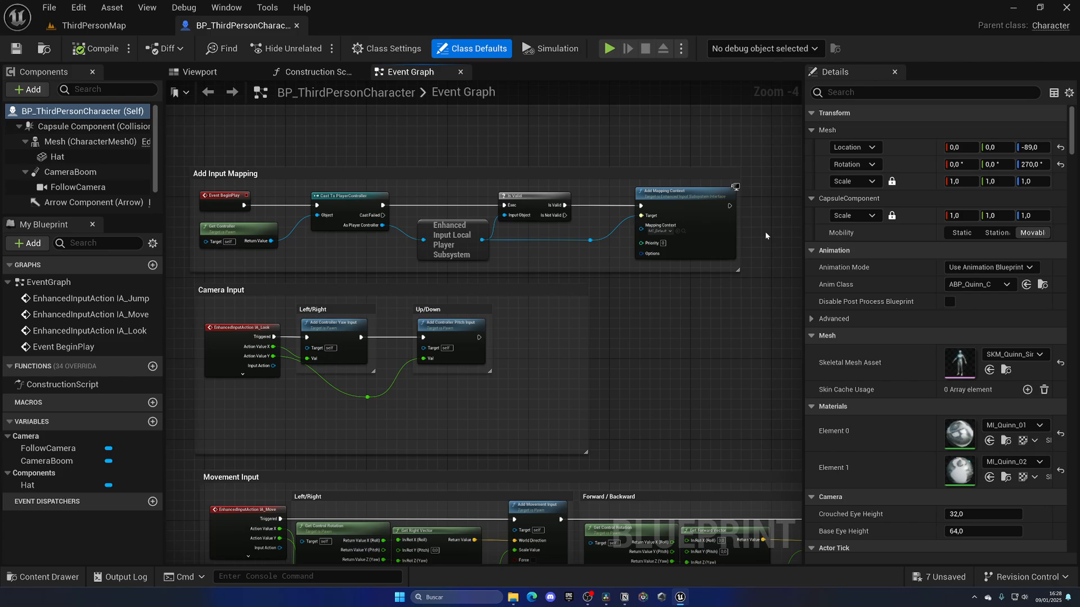
# Step: Choose Ludus AI from the blueprint editor's Tools menu
pyautogui.click(267, 7)
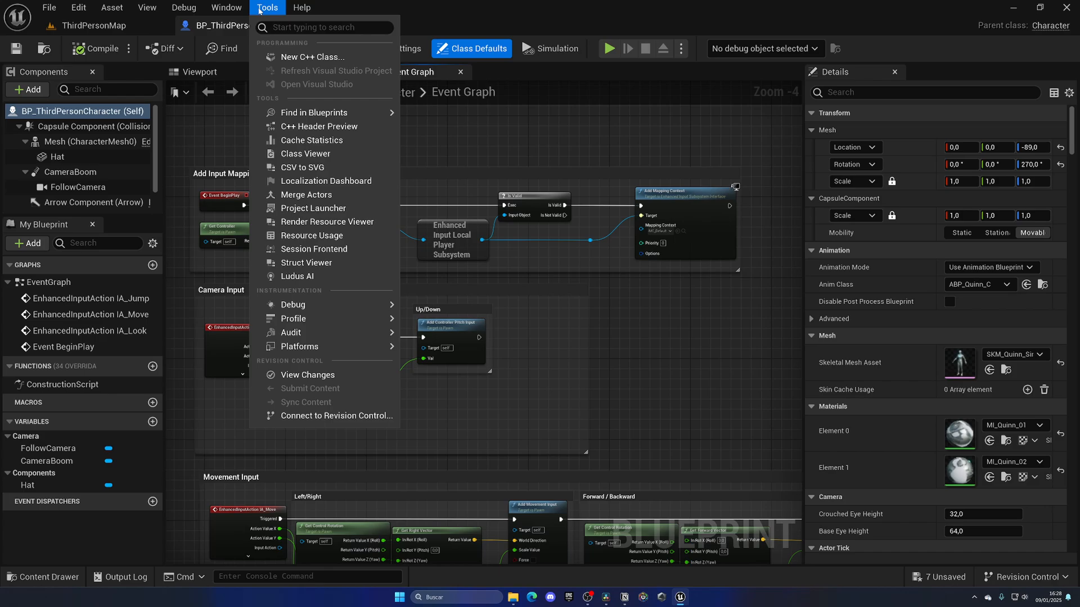
pyautogui.click(297, 277)
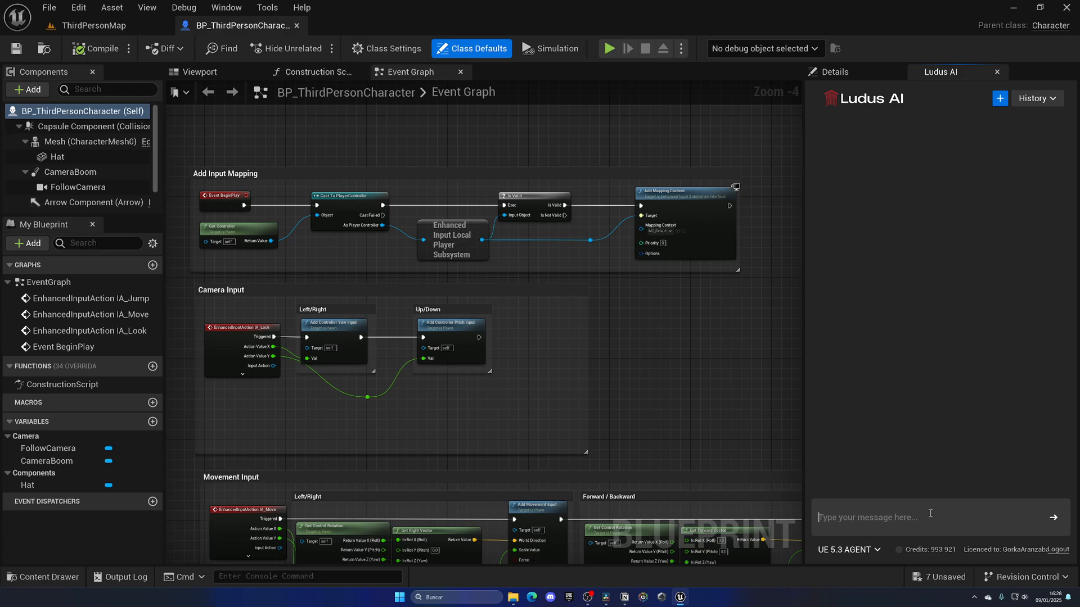
# Step: Ask Ludus AI 'Tell me what this blueprint does' and send the question
pyautogui.write('Tell')
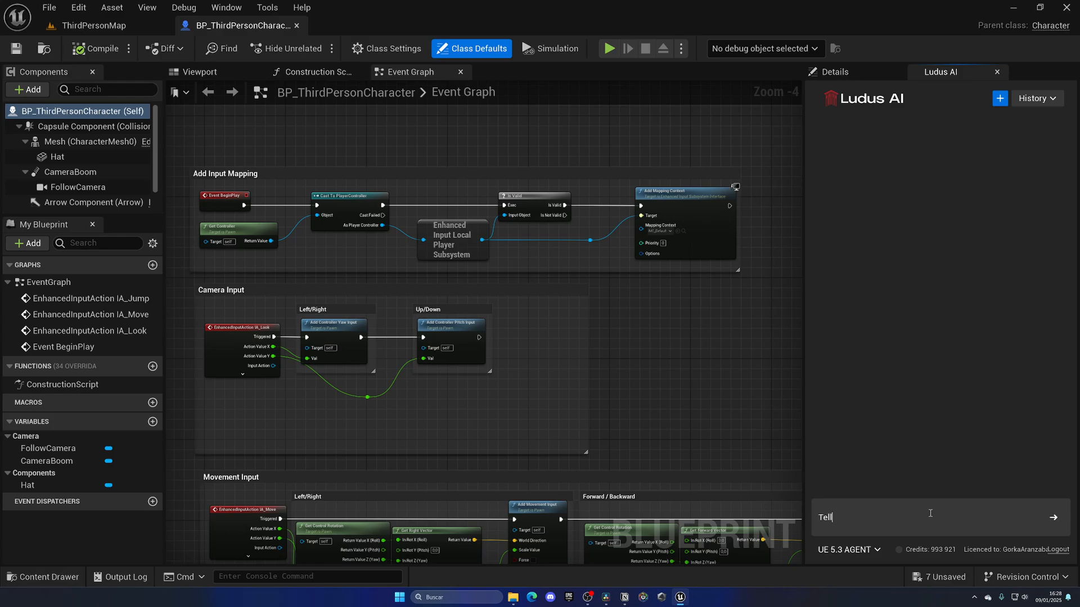
pyautogui.write('me what')
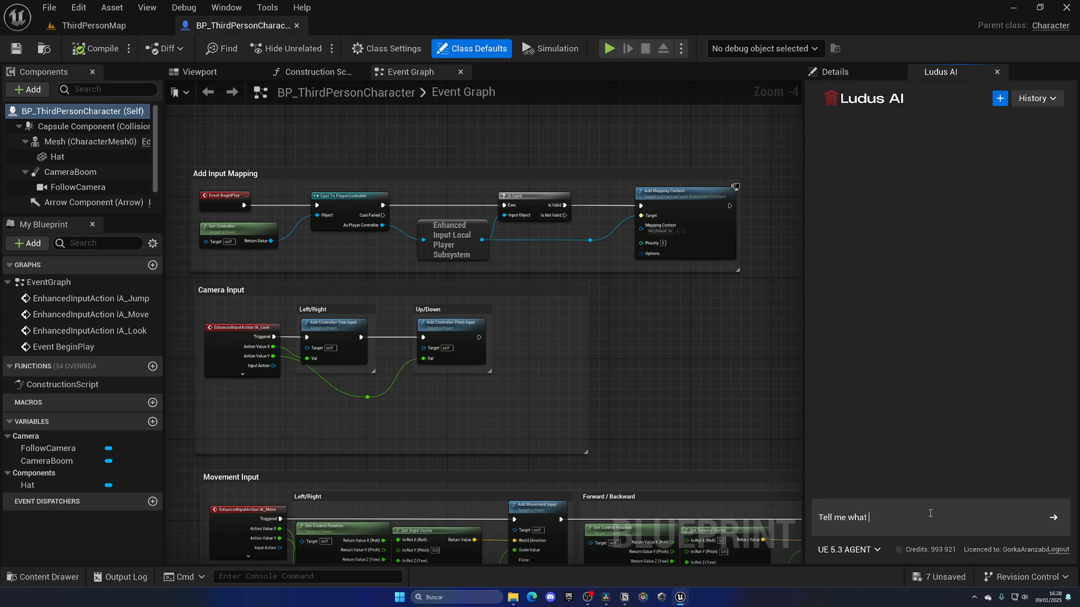
pyautogui.write('this blueprin')
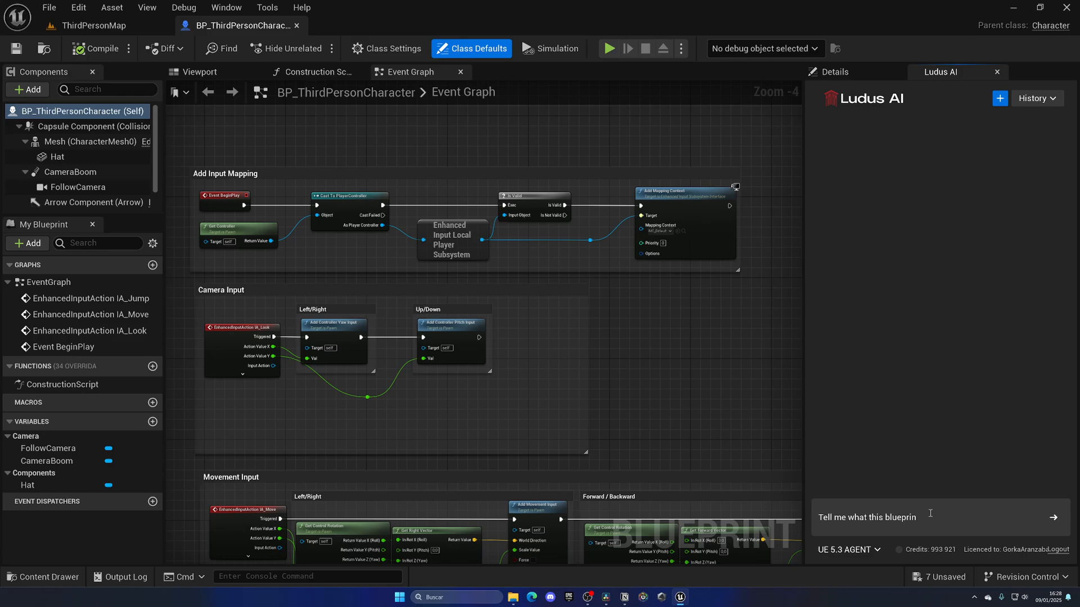
pyautogui.click(1054, 518)
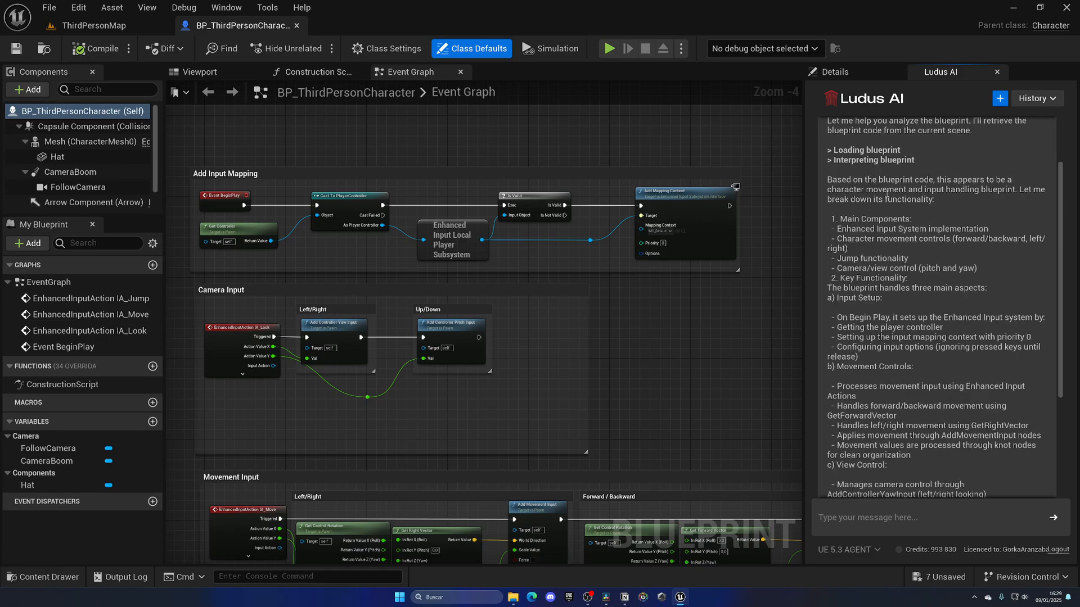
pyautogui.moveTo(995, 197)
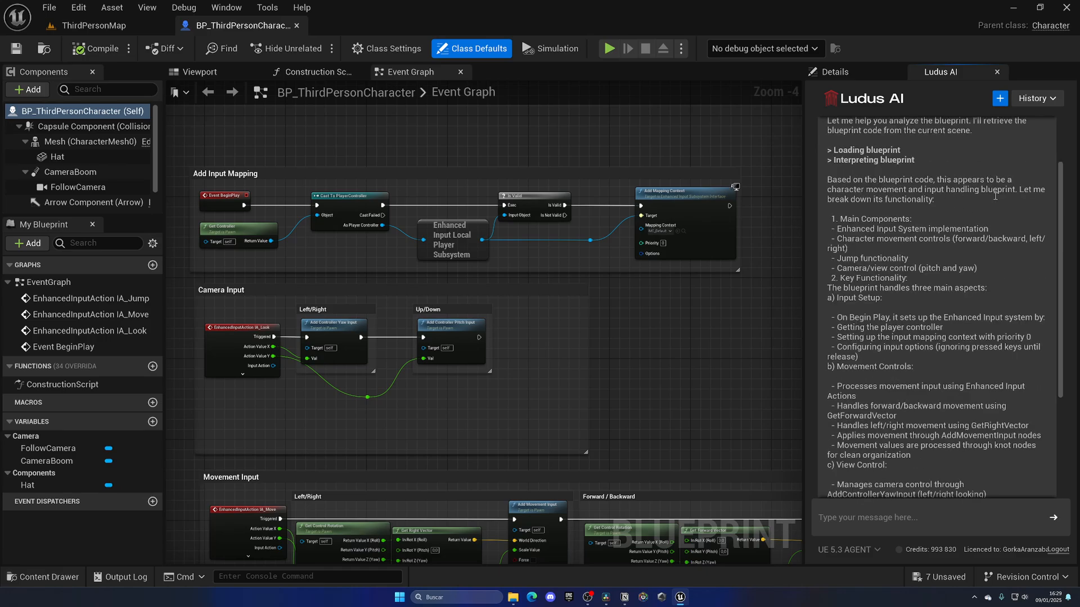
pyautogui.moveTo(709, 268)
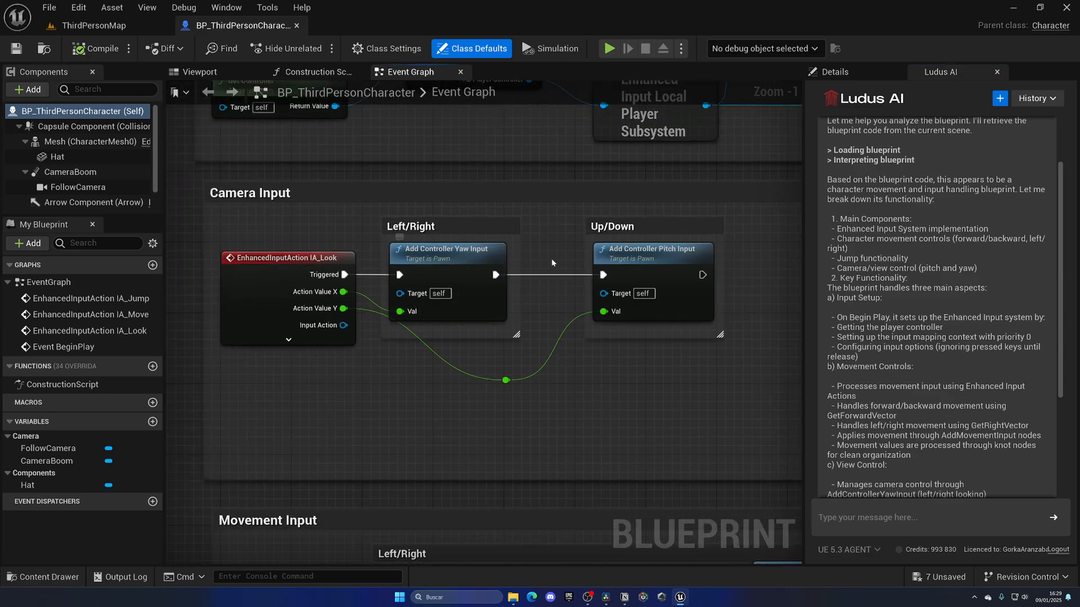
pyautogui.moveTo(676, 393)
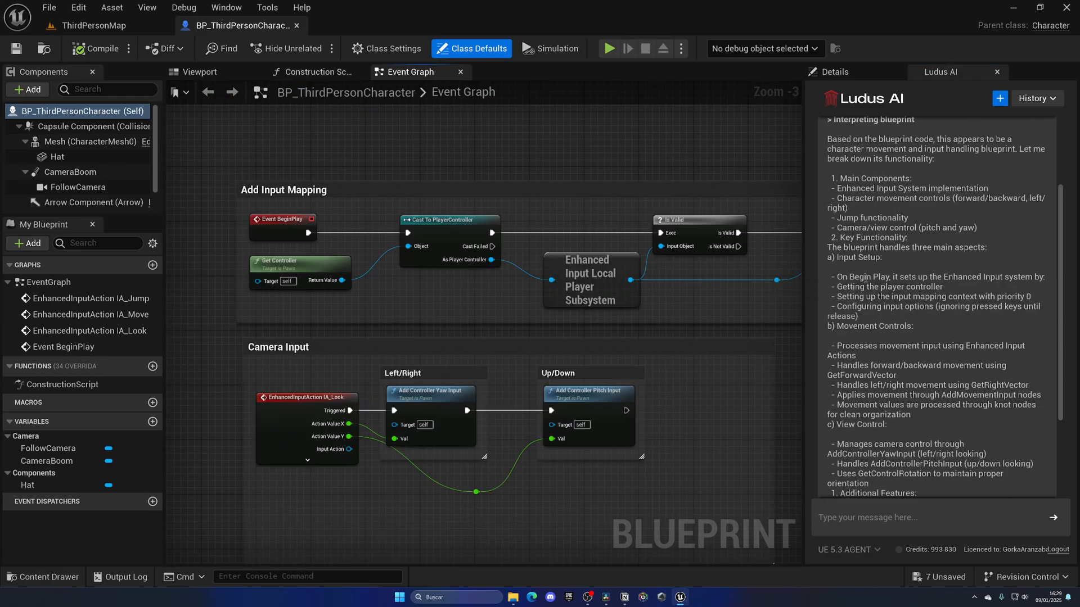
pyautogui.moveTo(609, 292)
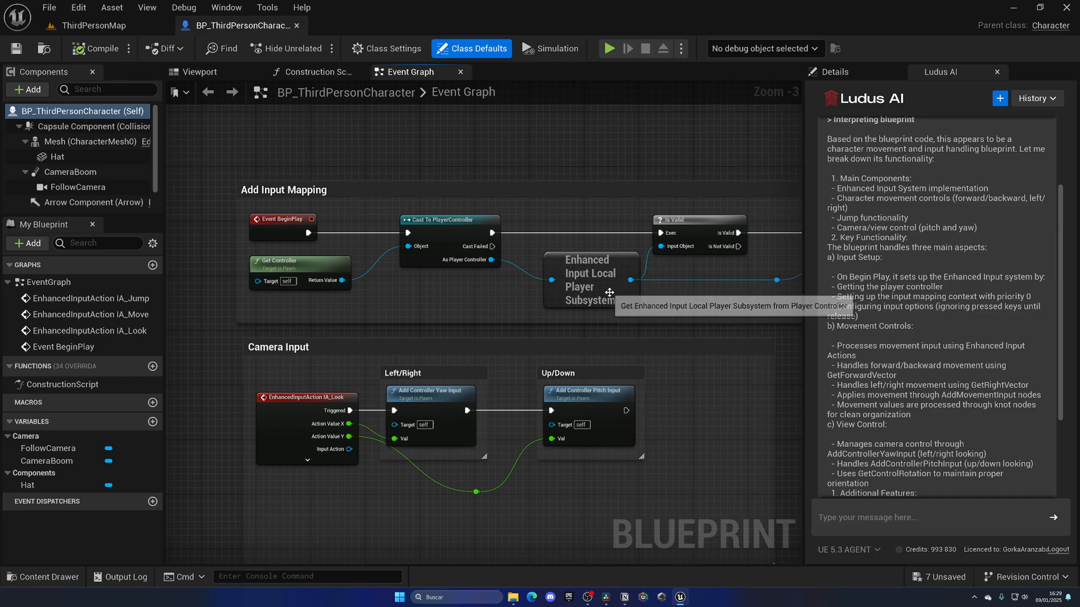
pyautogui.moveTo(606, 292); pyautogui.dragTo(434, 251)
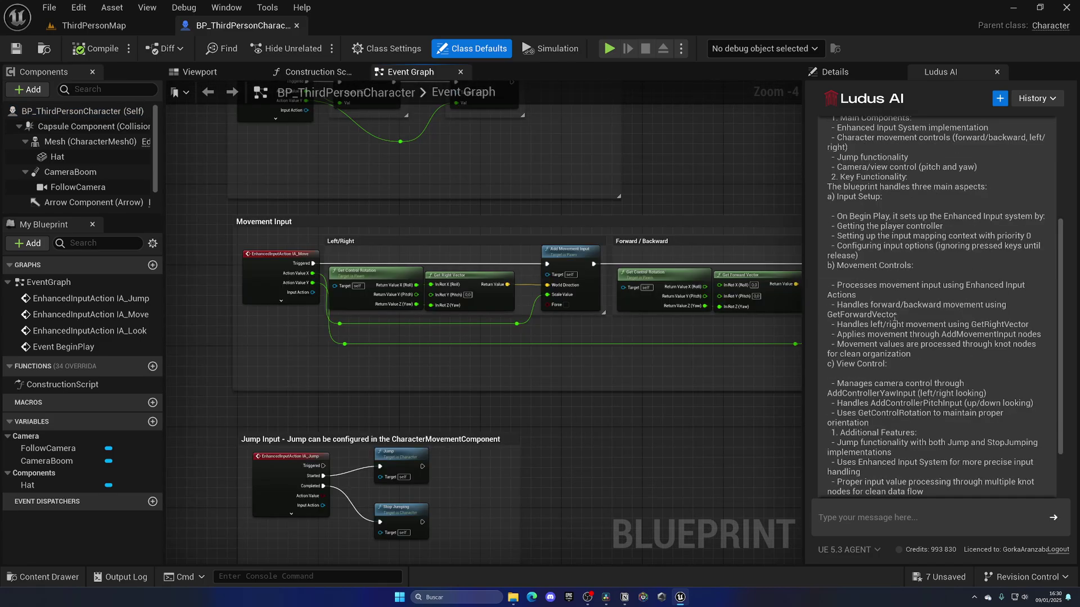
pyautogui.doubleClick(863, 314)
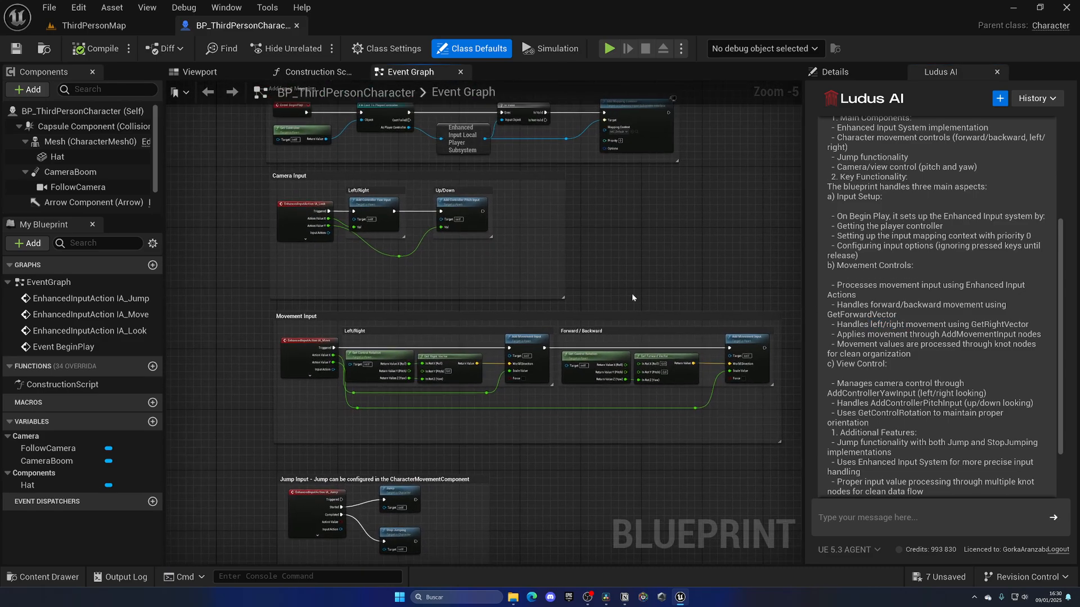
pyautogui.scroll(-3)
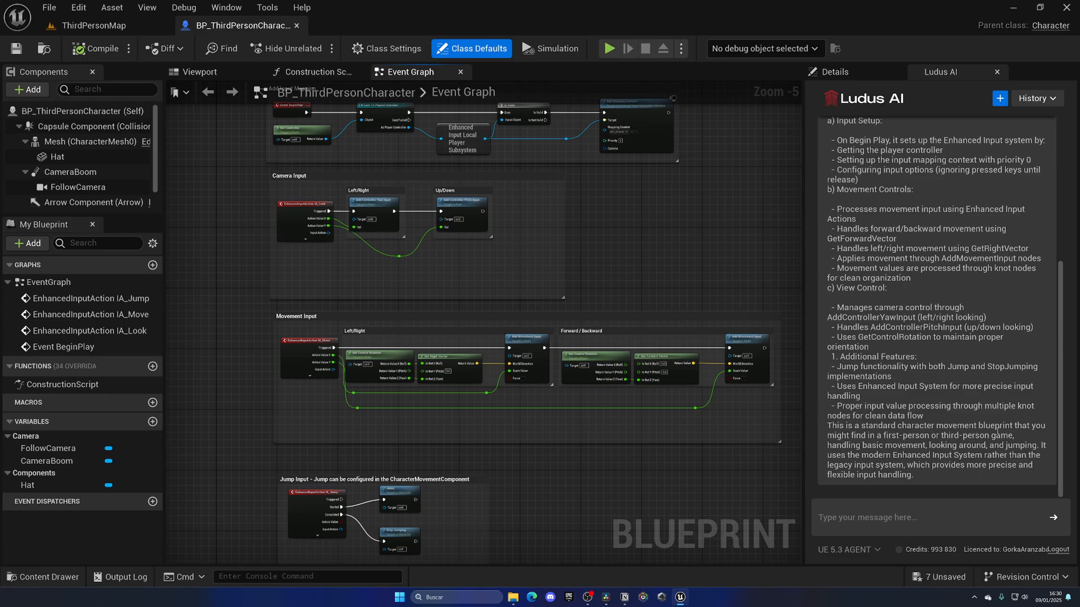
pyautogui.moveTo(667, 461)
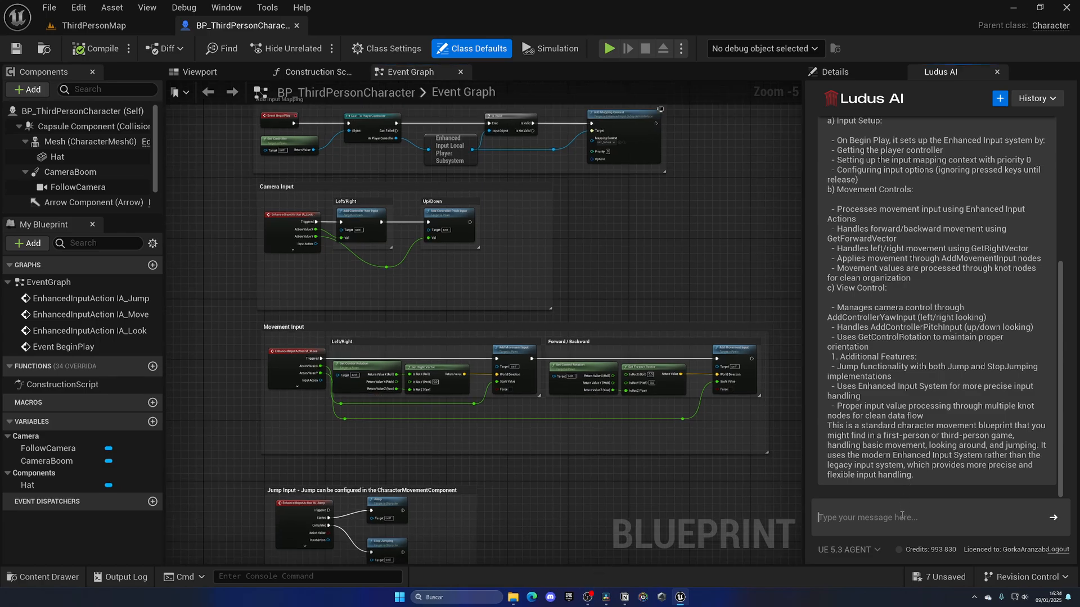
# Step: Request a double jump and review the proposed jump counter, max jumps and landing reset
pyautogui.write('Add s')
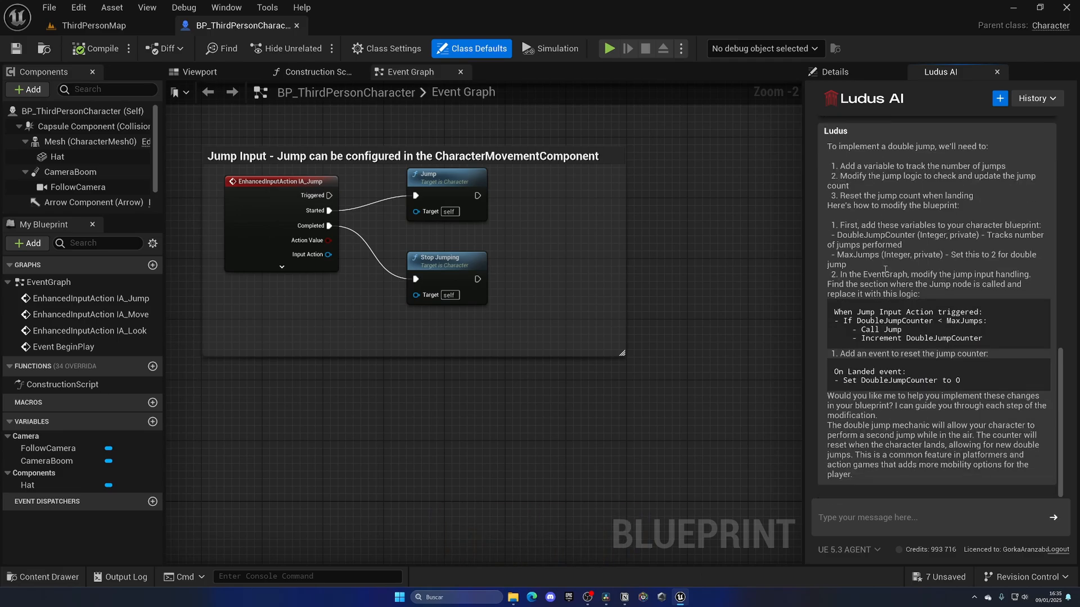
pyautogui.moveTo(834, 311); pyautogui.dragTo(964, 338)
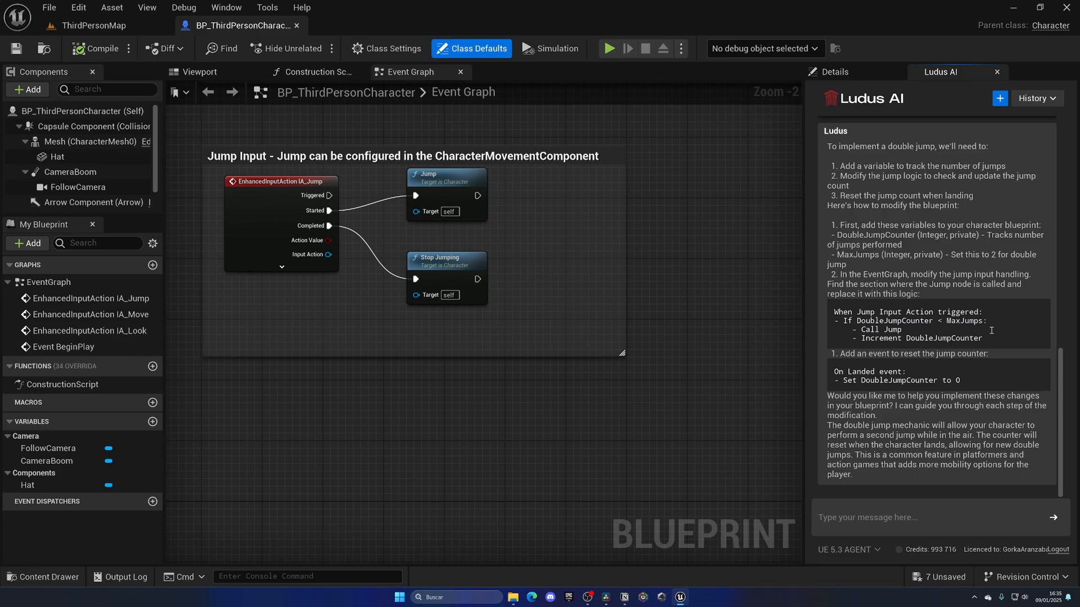
pyautogui.moveTo(873, 395); pyautogui.dragTo(931, 464)
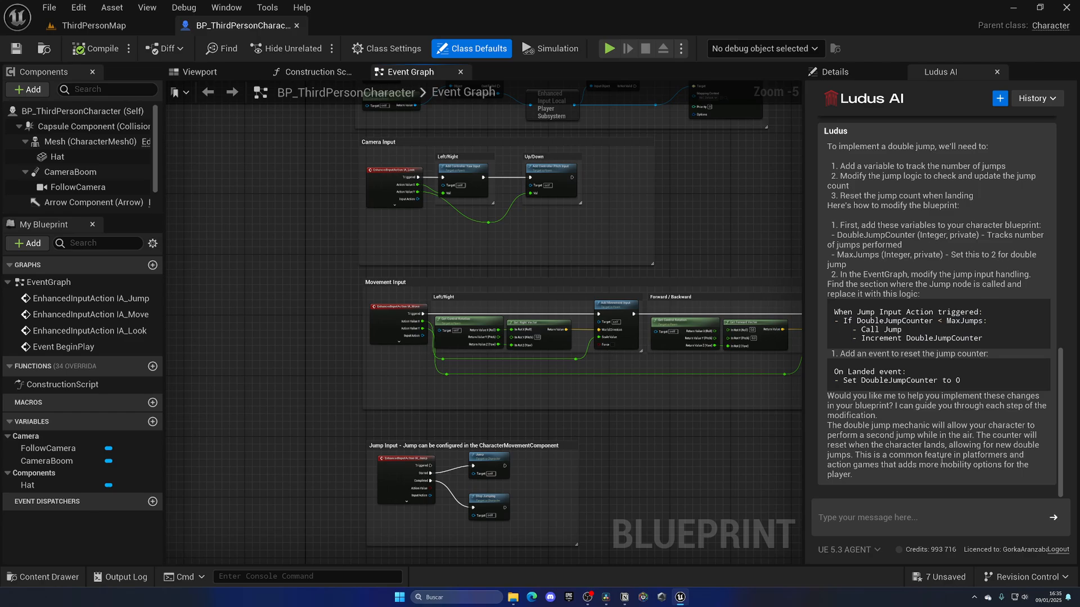
pyautogui.moveTo(740, 228)
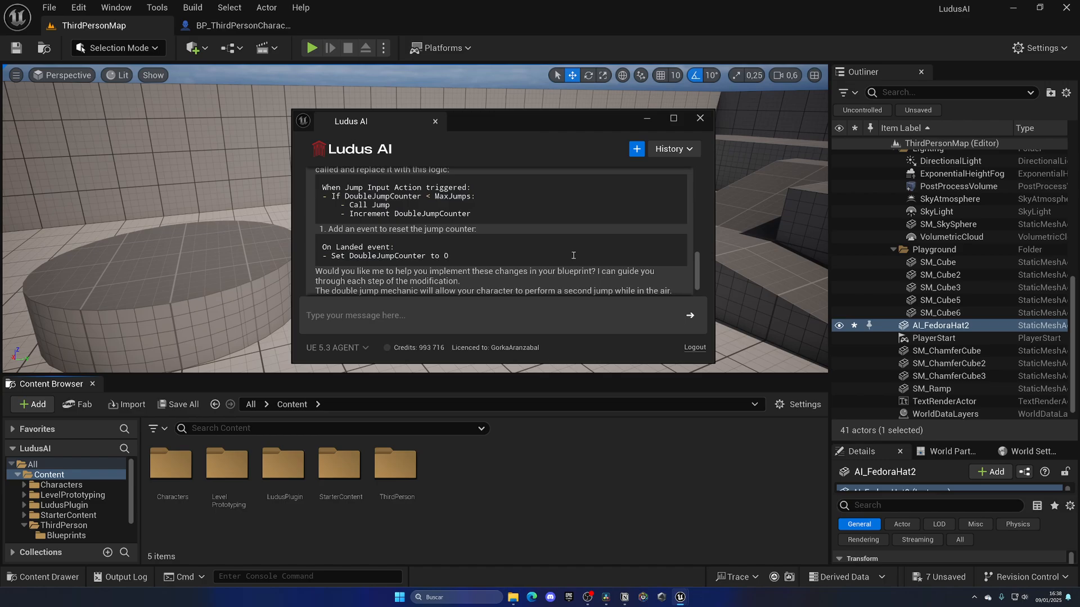
# Step: Send Ludus AI the prompt 'Generate a 3d model of a hat and place it on my level'
pyautogui.write('Generate a 3d model of a hat and place it on my level')
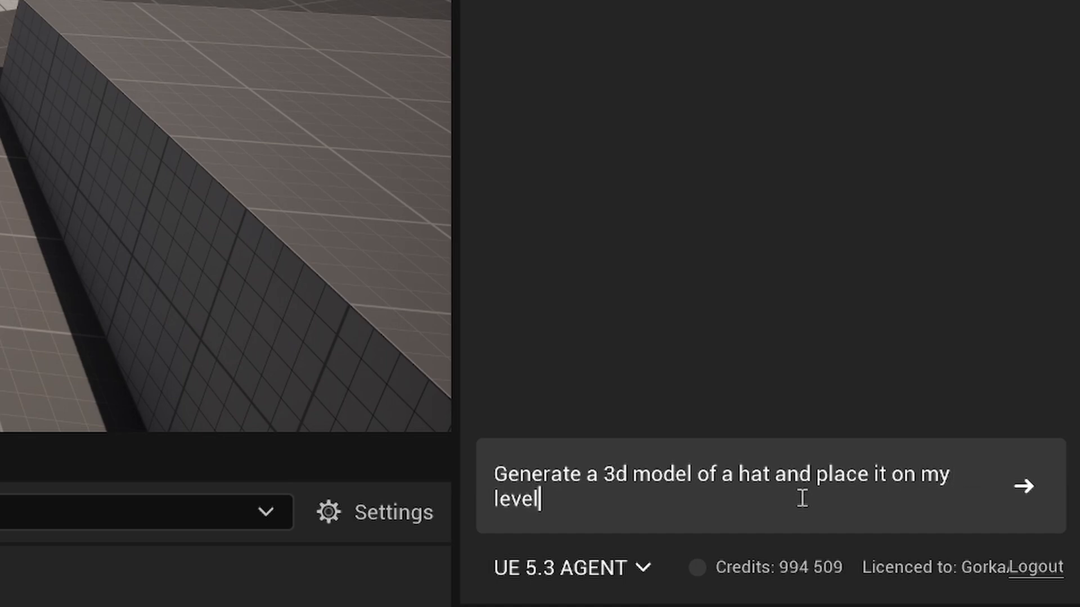
pyautogui.click(1023, 487)
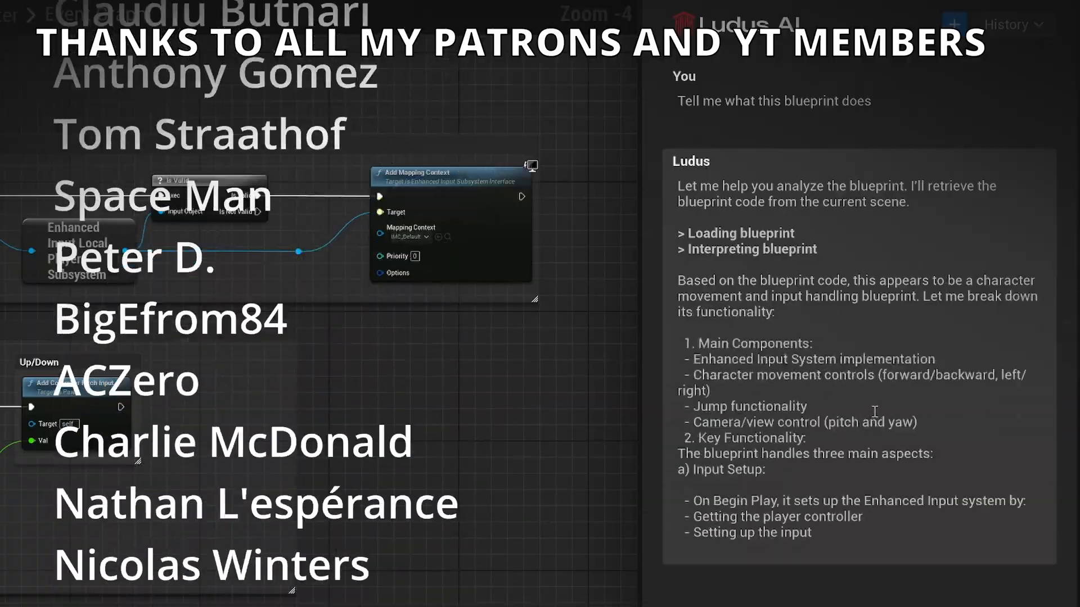
pyautogui.scroll(-3)
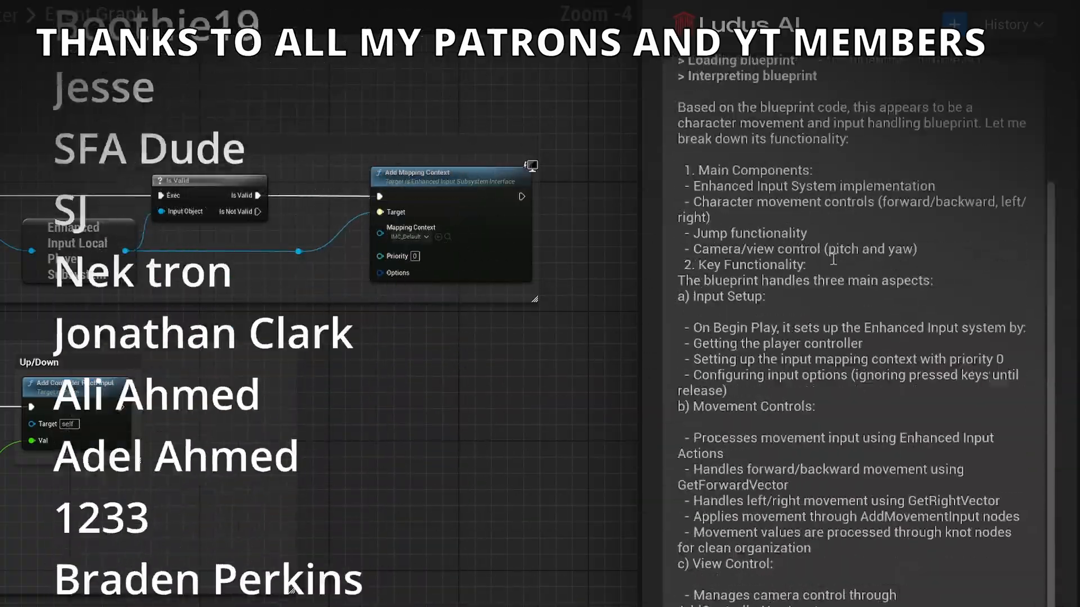